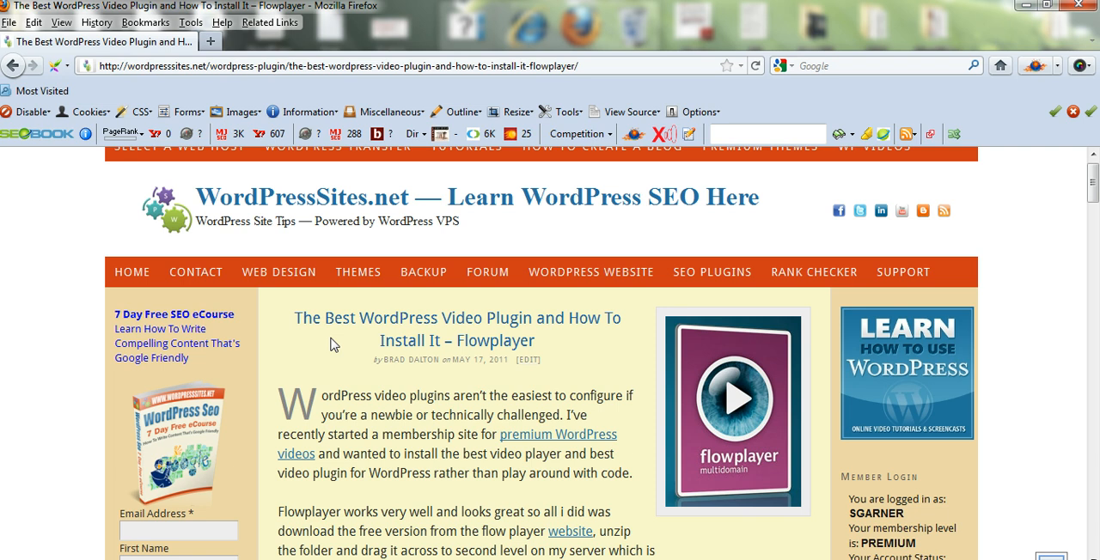
pyautogui.moveTo(1010, 237)
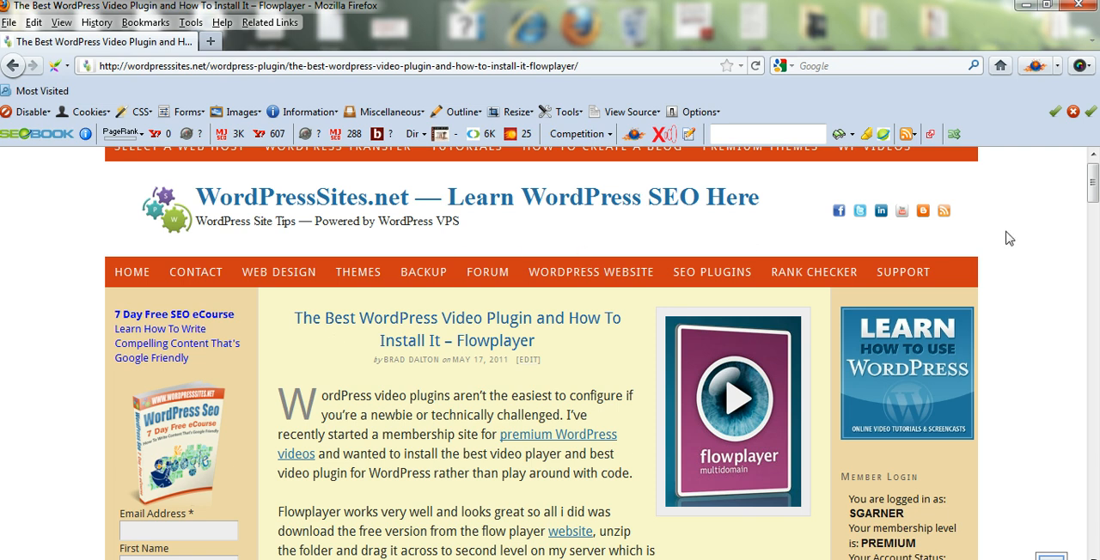
pyautogui.moveTo(1025, 237)
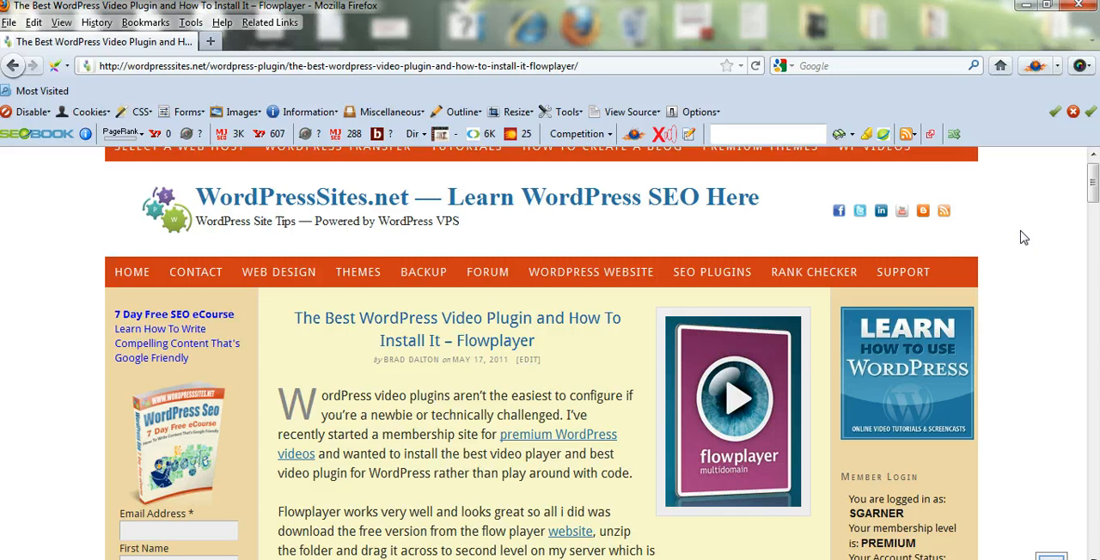
pyautogui.moveTo(440, 439)
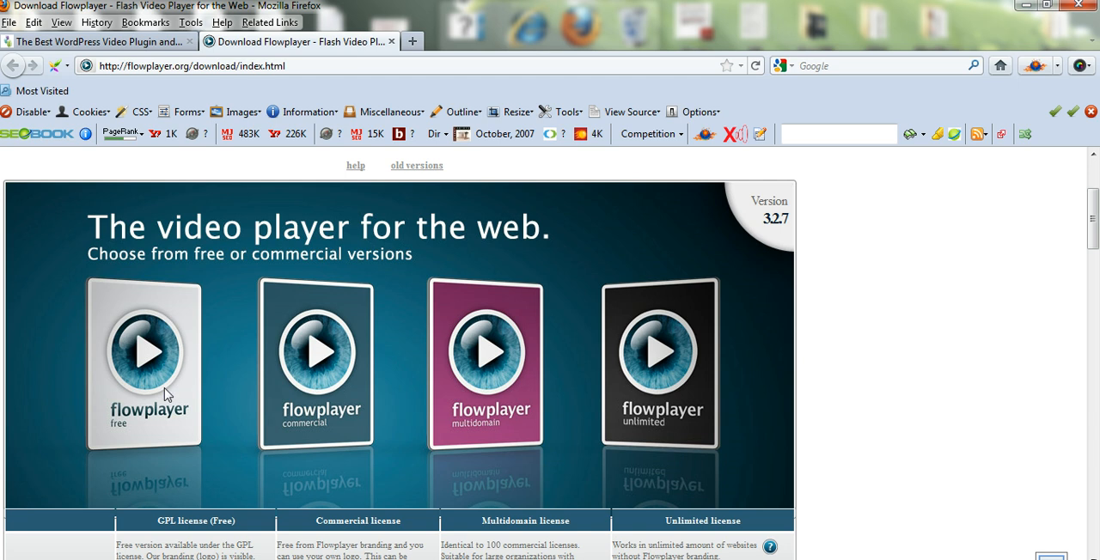
pyautogui.moveTo(471, 433)
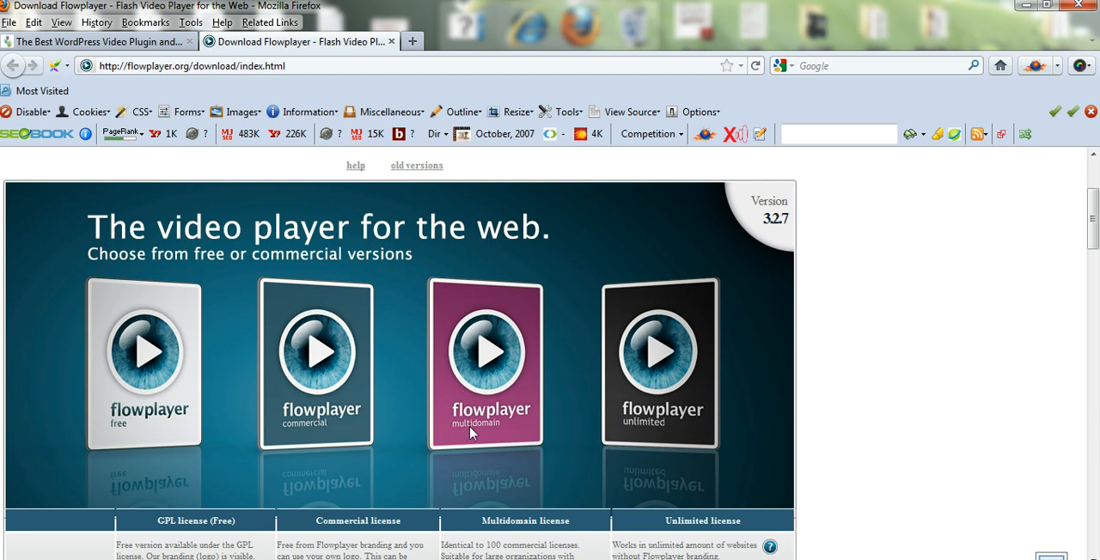
pyautogui.moveTo(247, 388)
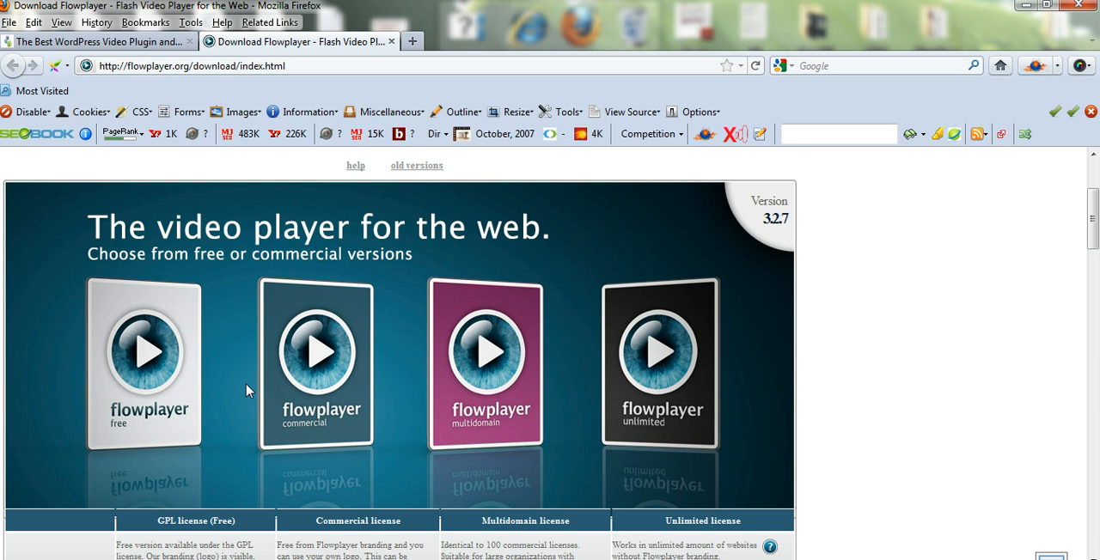
pyautogui.moveTo(136, 424)
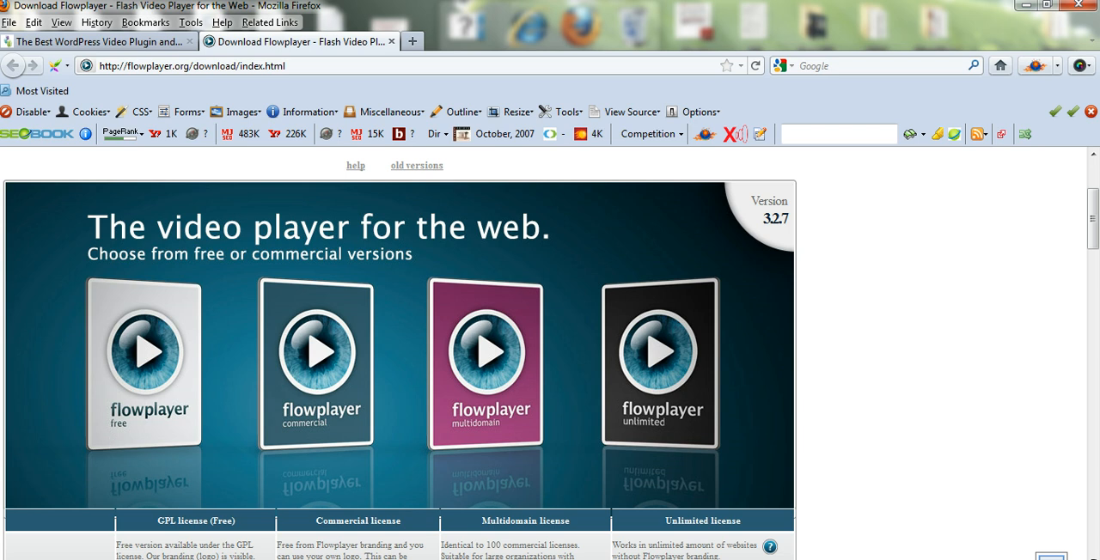
# - Download the free flowplayer-3.2.7.zip, move it from Downloads onto the desktop and open it in WinRAR
pyautogui.click(272, 361)
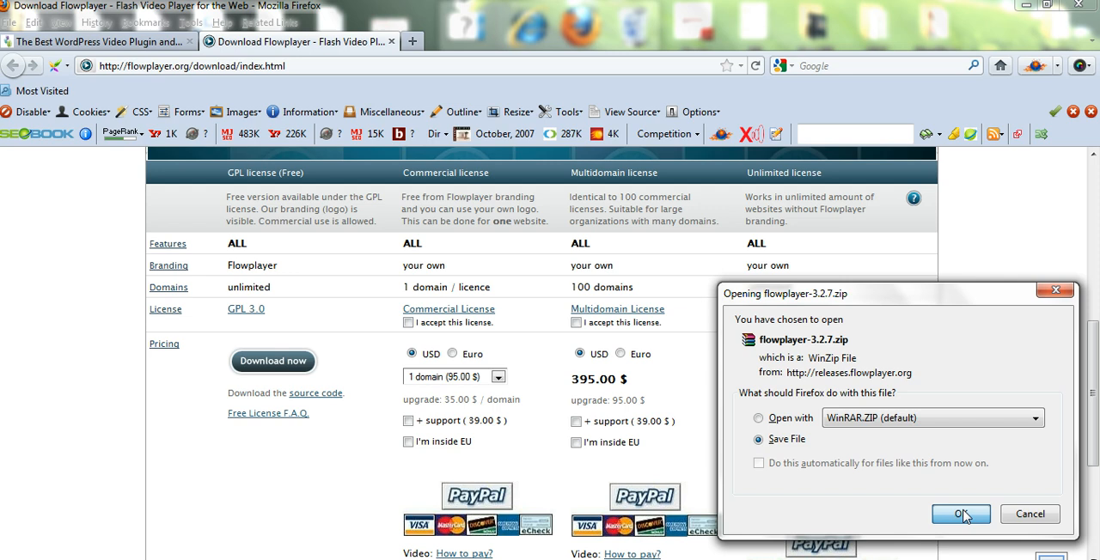
pyautogui.click(961, 514)
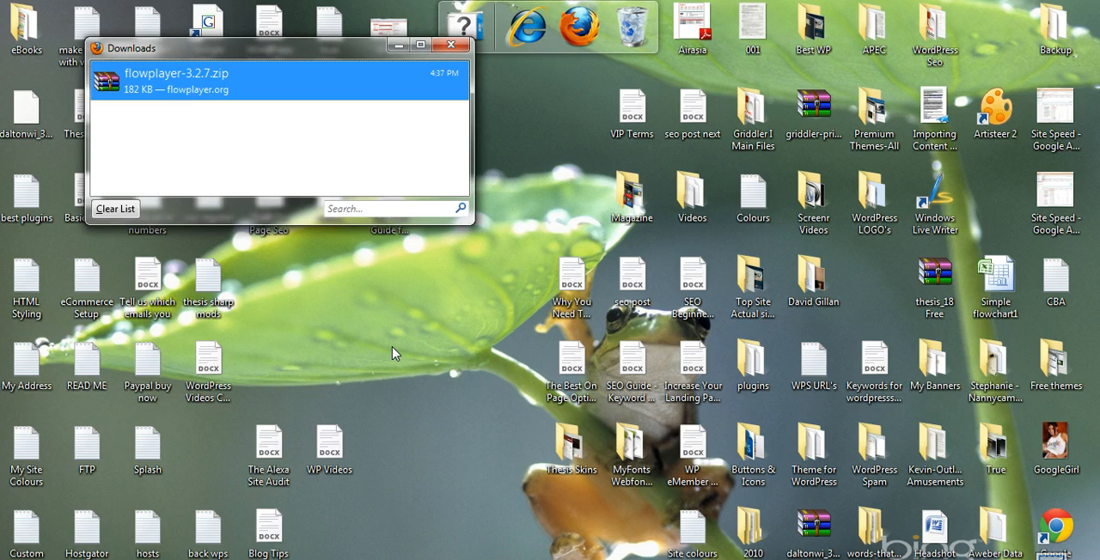
pyautogui.moveTo(175, 72); pyautogui.dragTo(388, 287)
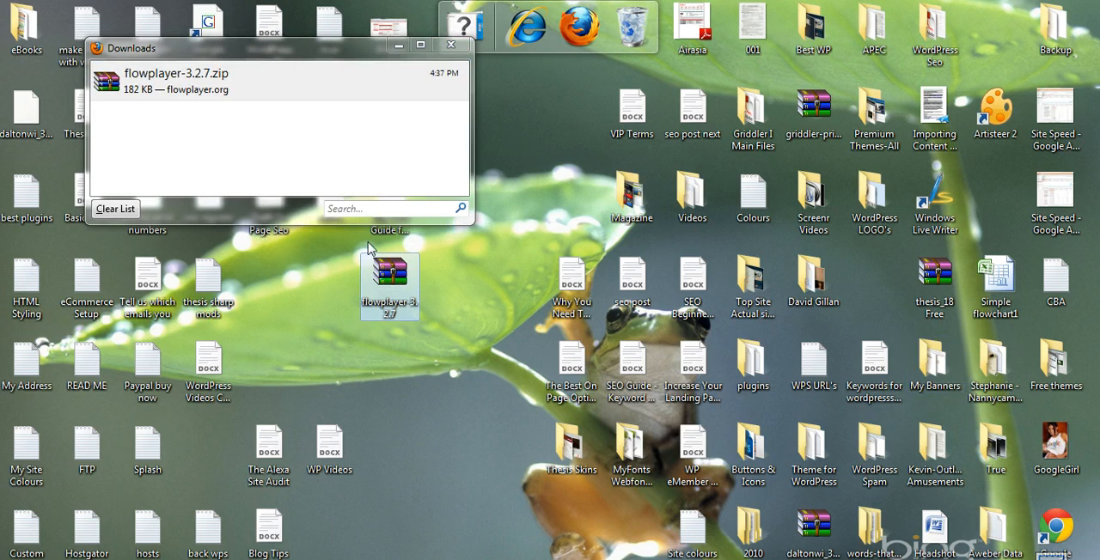
pyautogui.doubleClick(389, 286)
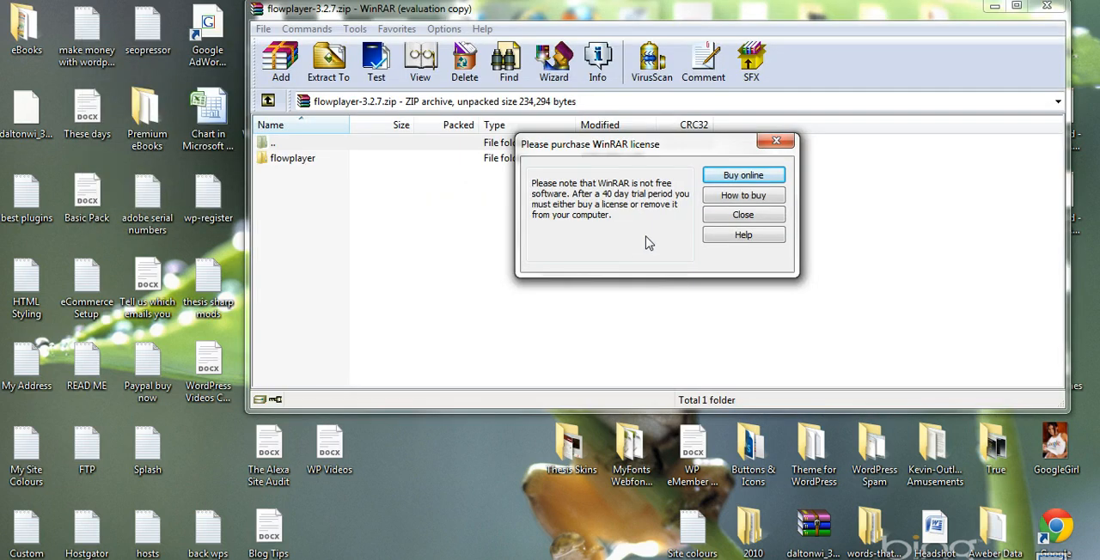
# - Dismiss the licence reminder and extract the archive to the Desktop as a flowplayer folder
pyautogui.click(743, 213)
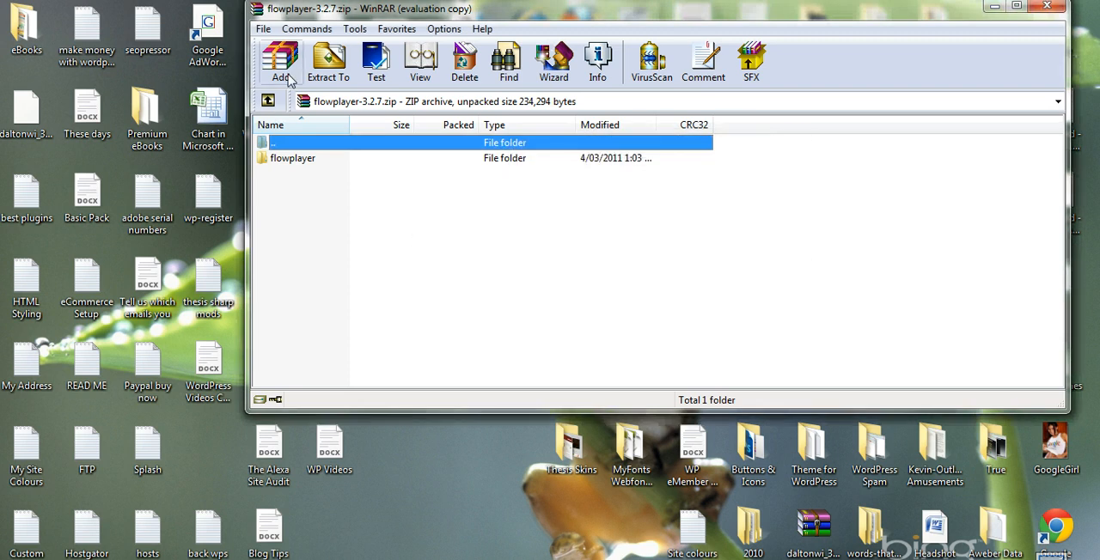
pyautogui.click(326, 60)
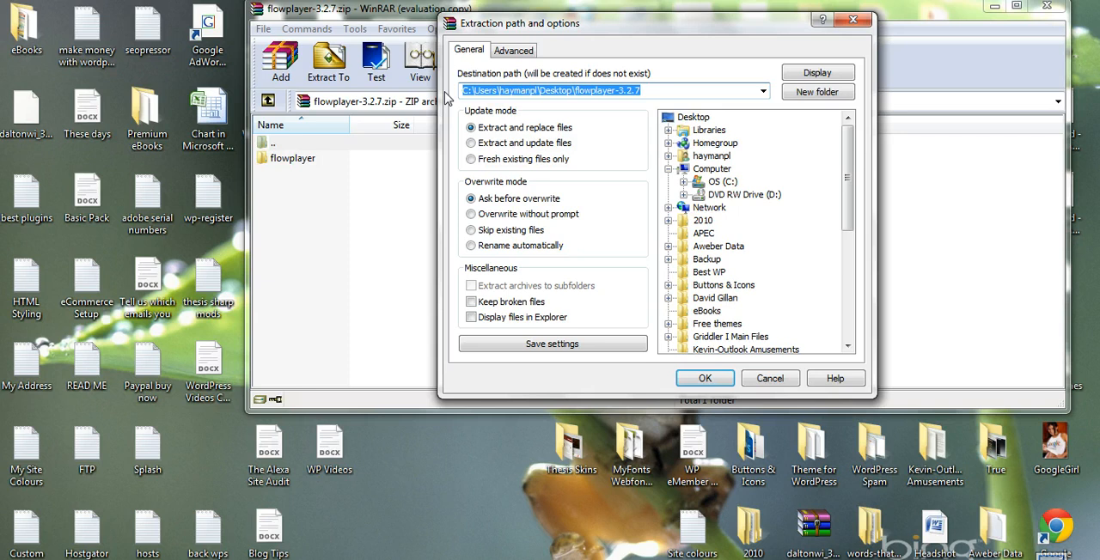
pyautogui.click(694, 117)
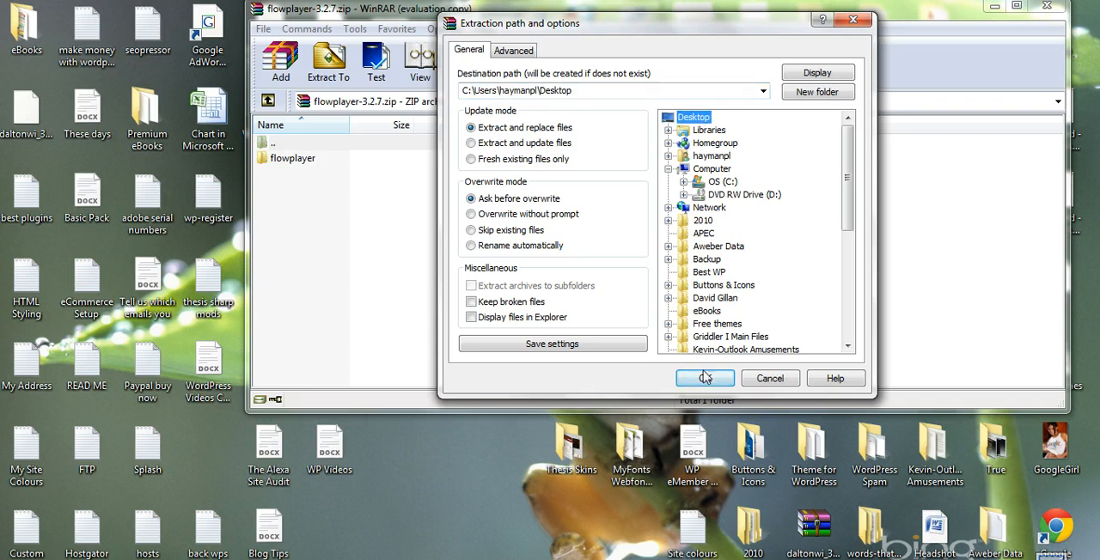
pyautogui.click(705, 378)
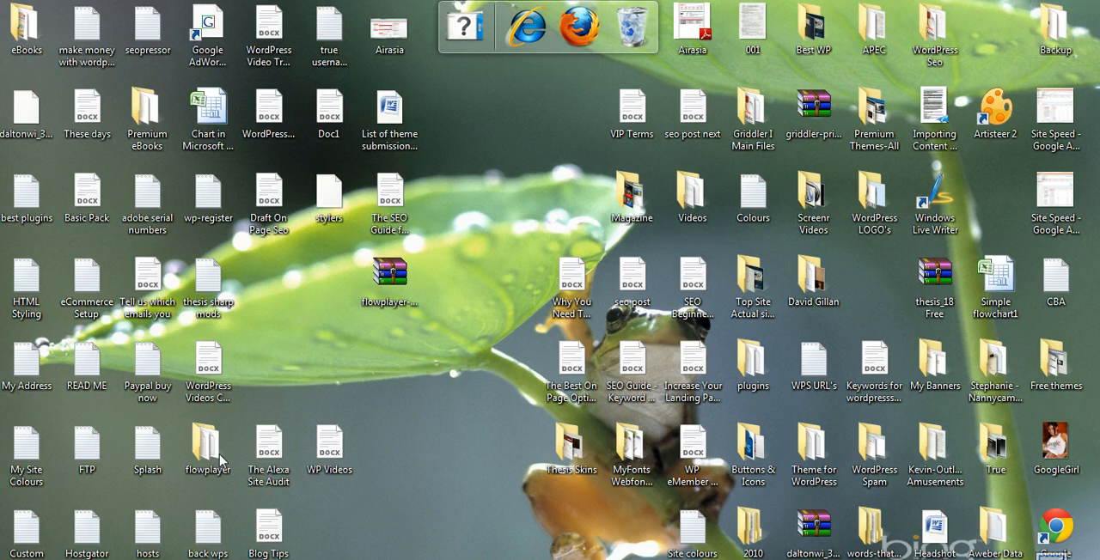
# - Reposition the flowplayer folder on the desktop and return to Firefox
pyautogui.moveTo(208, 456); pyautogui.dragTo(449, 364)
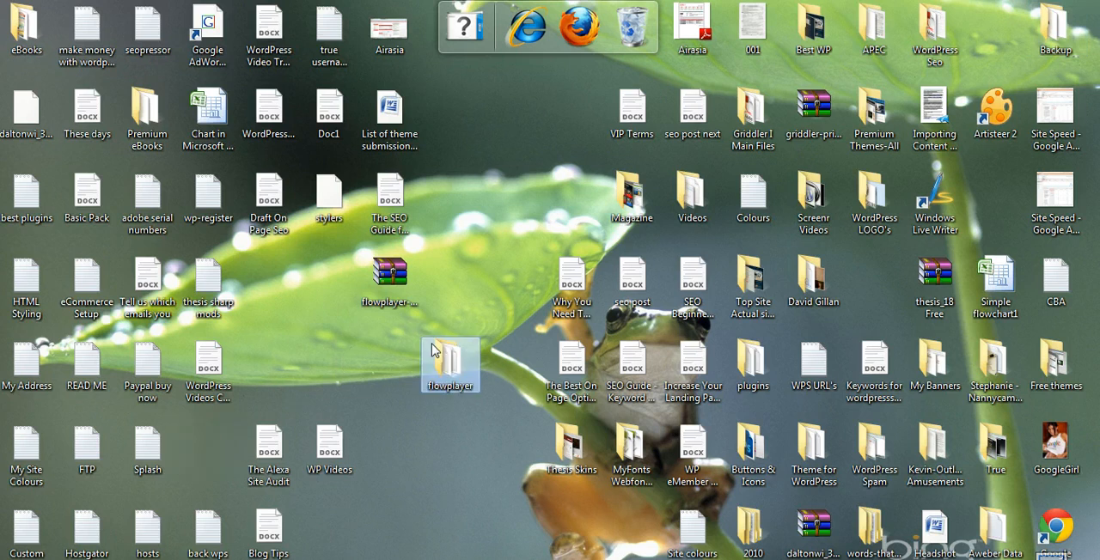
pyautogui.moveTo(450, 358)
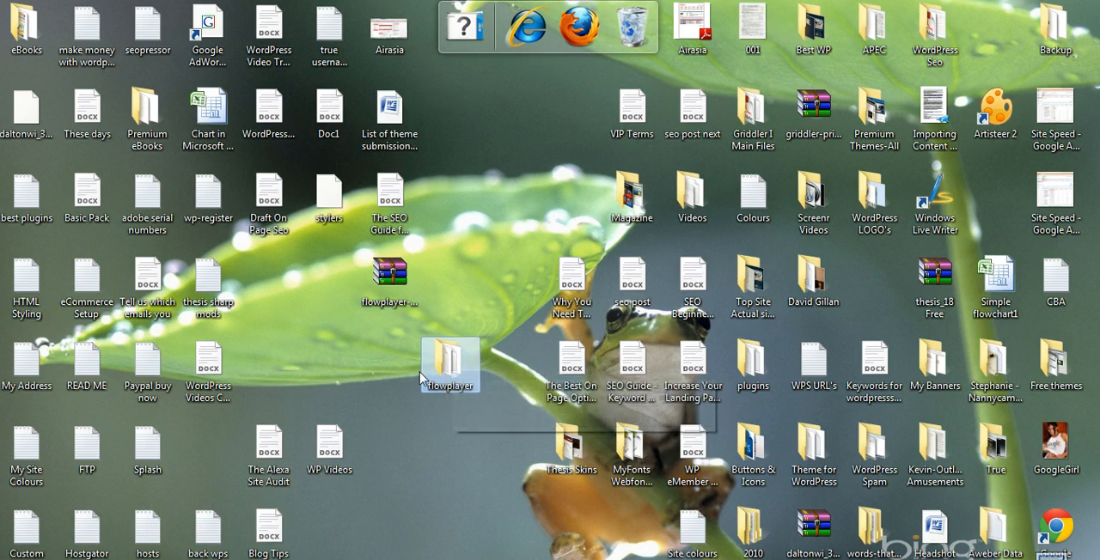
pyautogui.click(190, 22)
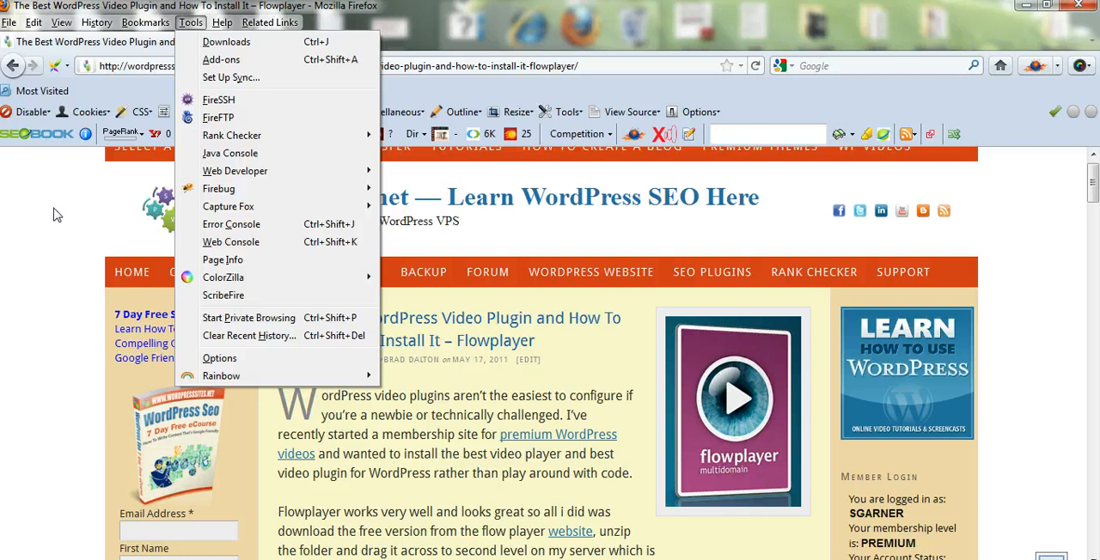
pyautogui.moveTo(124, 187)
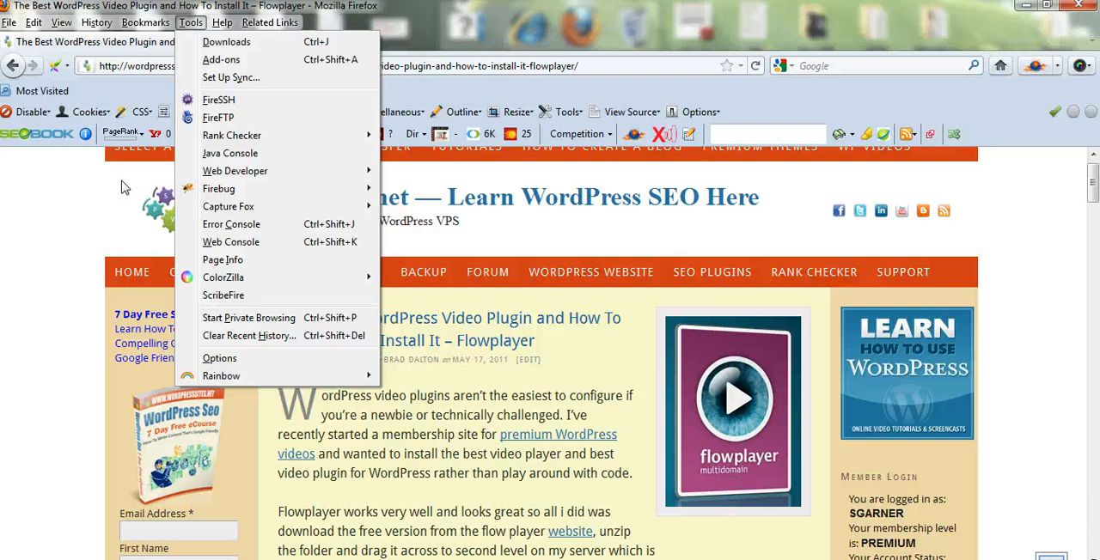
pyautogui.moveTo(220, 100)
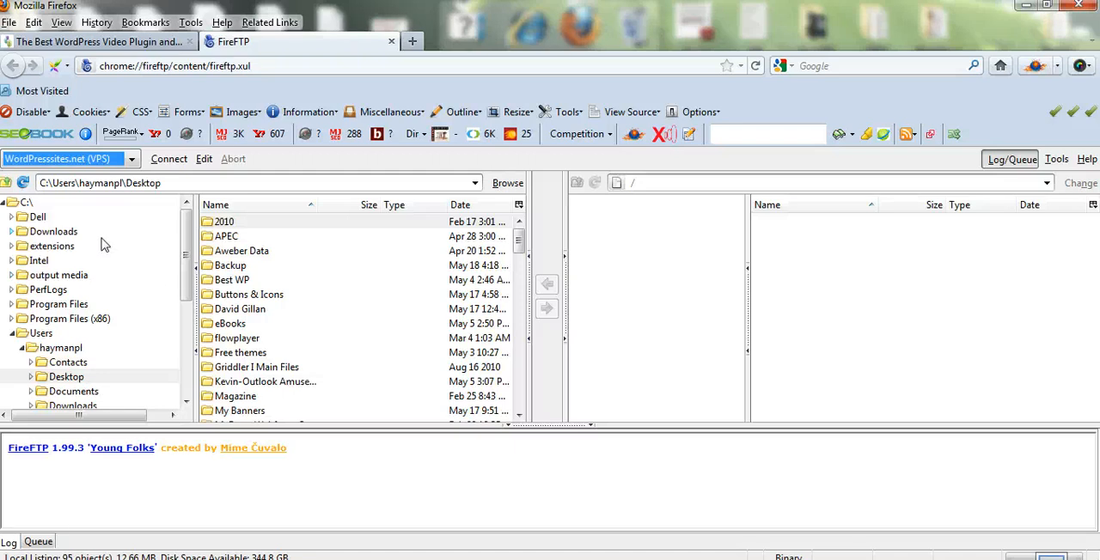
pyautogui.moveTo(261, 308)
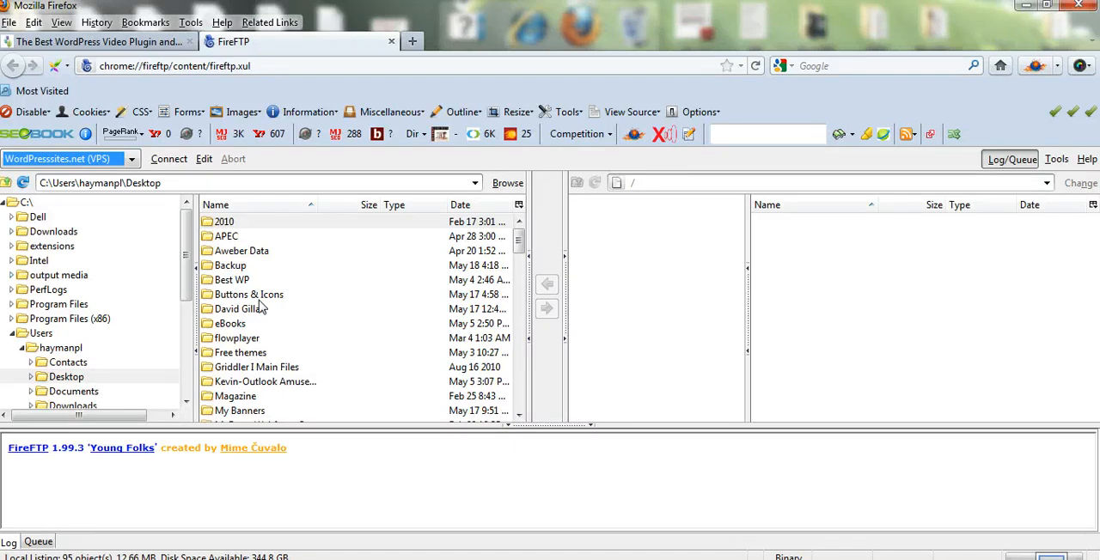
# - Connect FireFTP to the saved DIGPhotography.com account
pyautogui.click(131, 158)
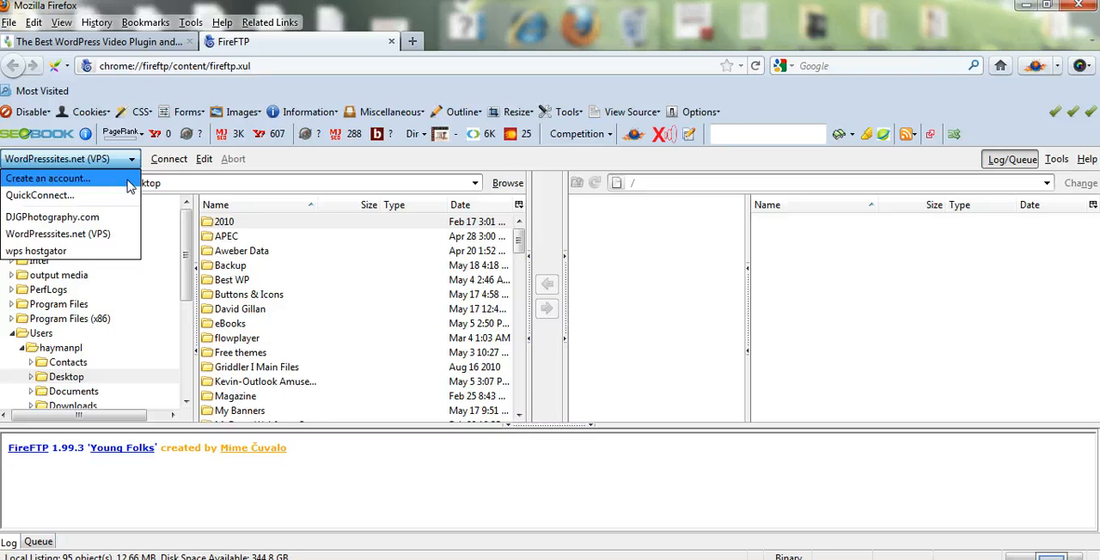
pyautogui.moveTo(52, 216)
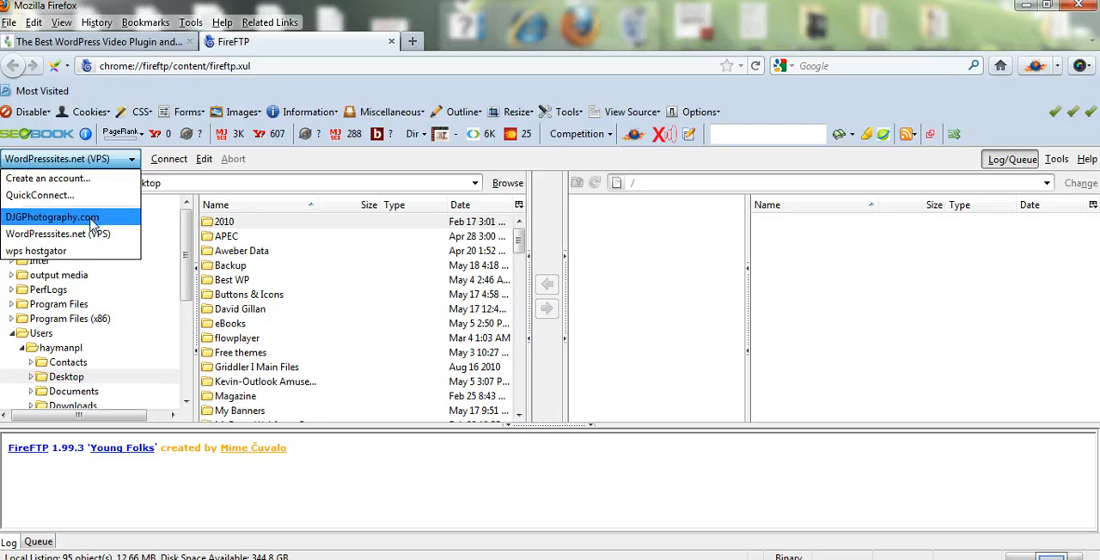
pyautogui.click(52, 217)
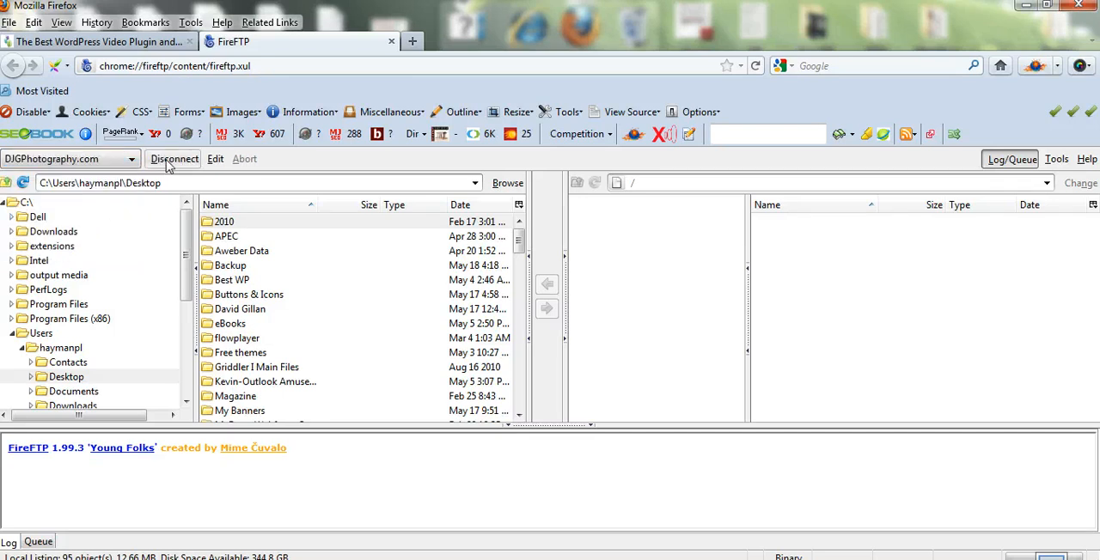
pyautogui.click(175, 158)
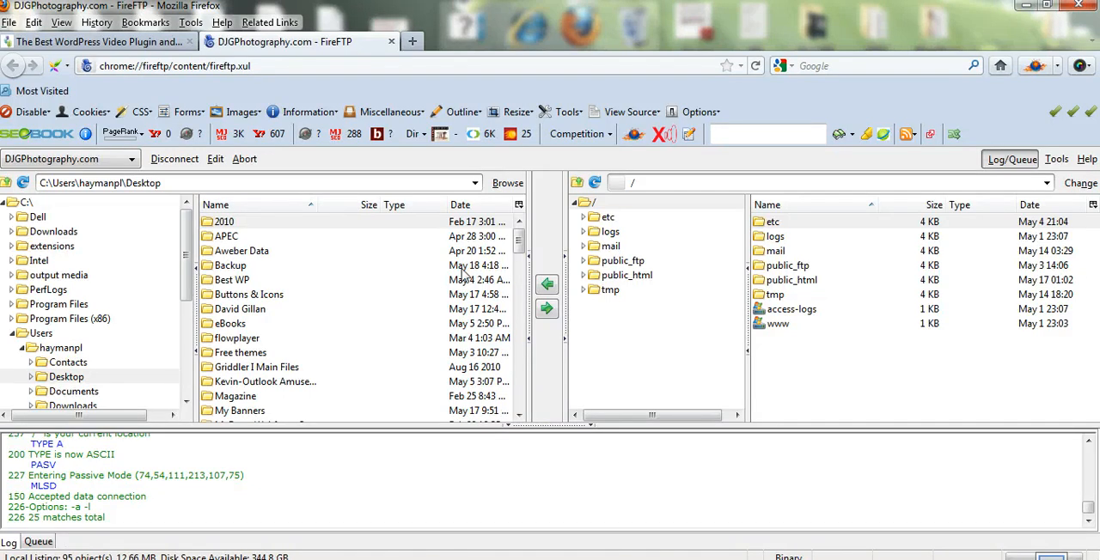
pyautogui.moveTo(553, 247)
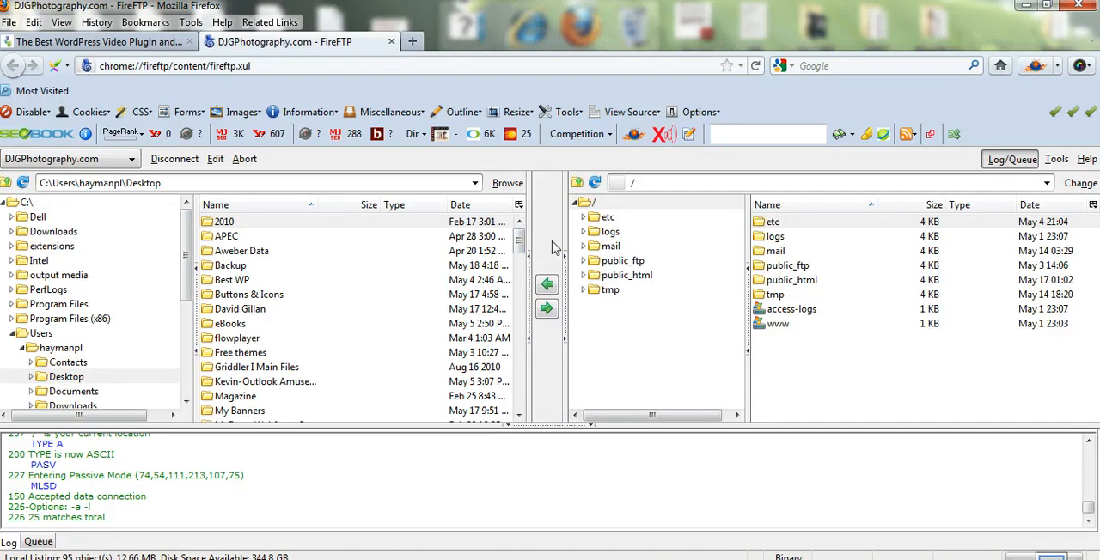
# - Upload the local flowplayer folder into the server's public_html, then return to the WordPress site
pyautogui.scroll(-3)
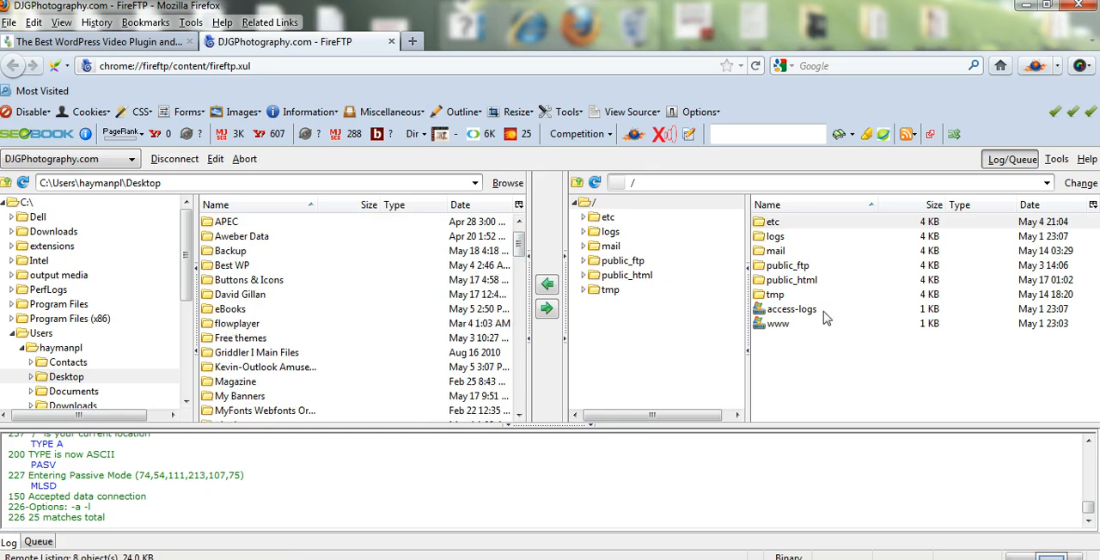
pyautogui.moveTo(804, 287)
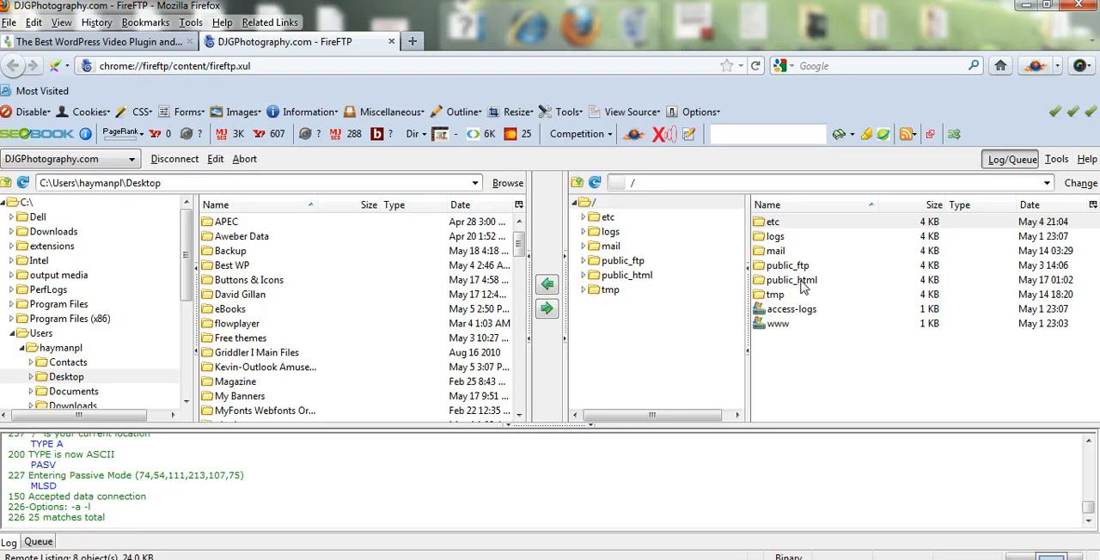
pyautogui.doubleClick(788, 279)
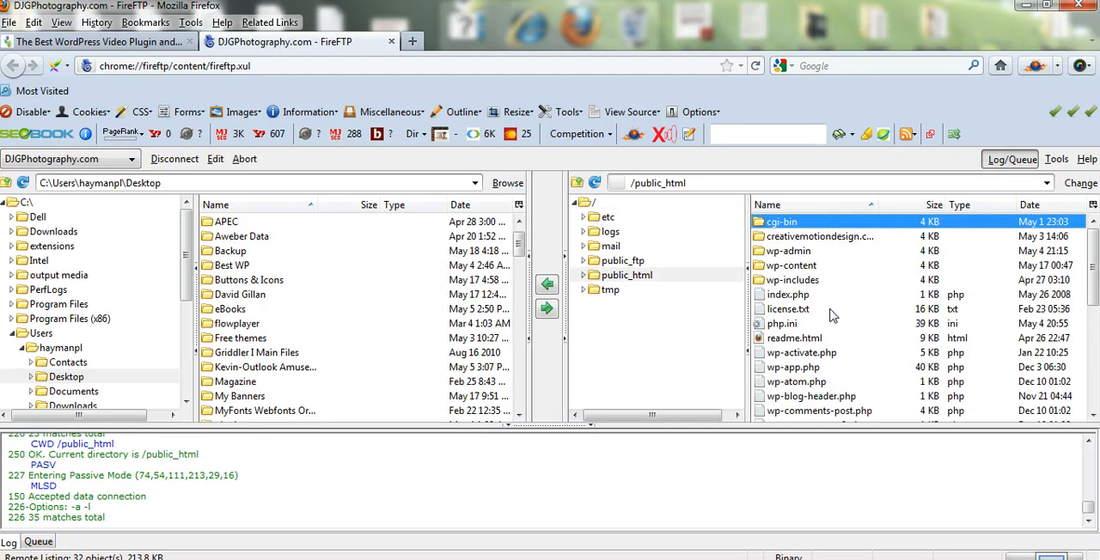
pyautogui.moveTo(816, 258)
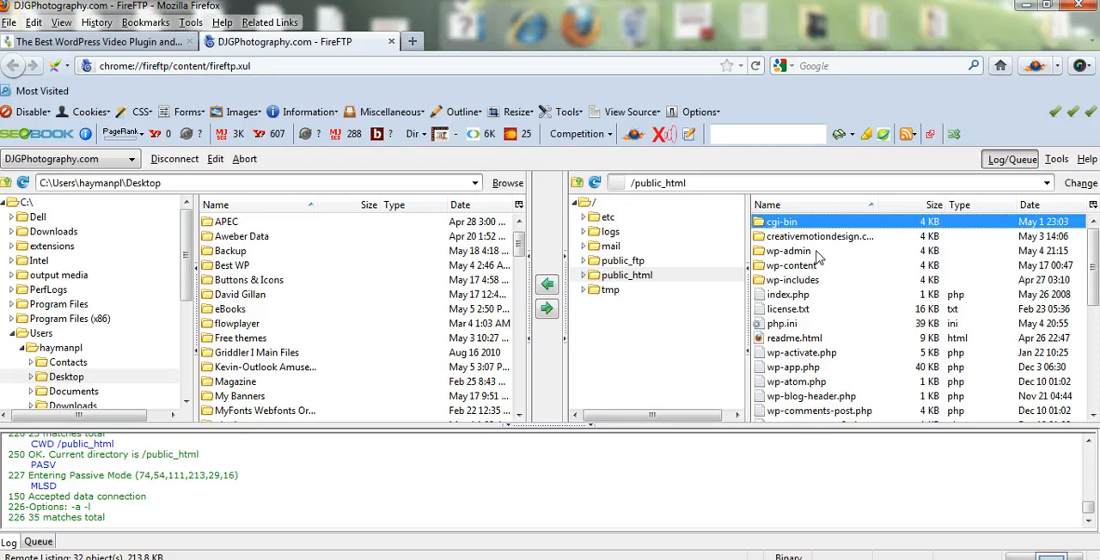
pyautogui.moveTo(796, 292)
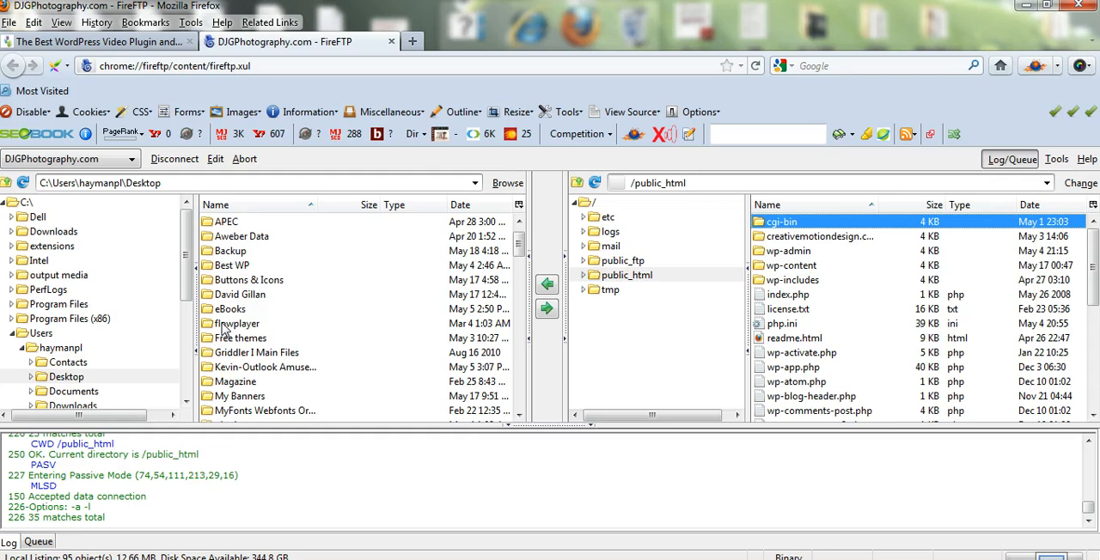
pyautogui.click(236, 323)
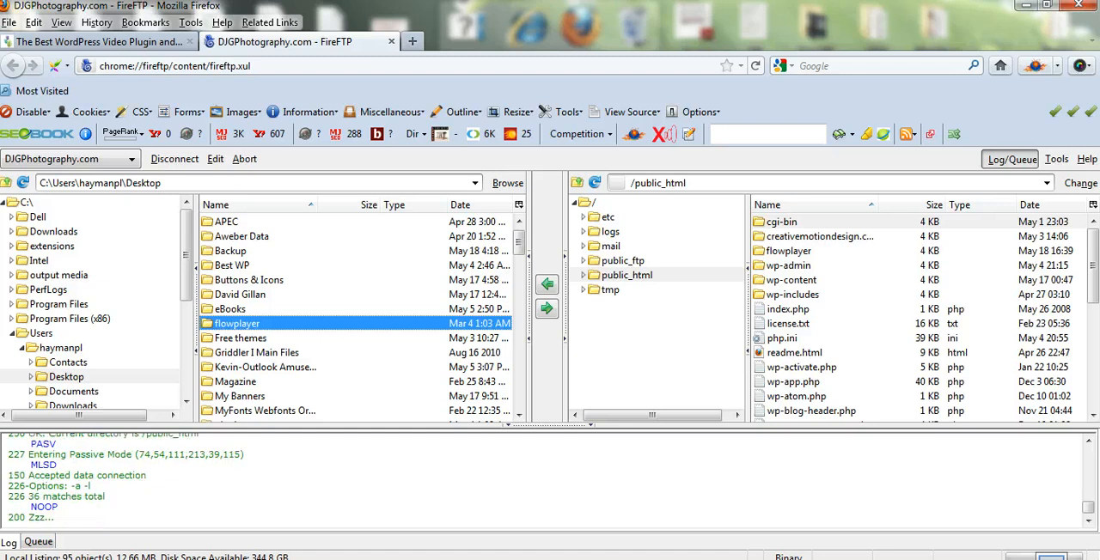
pyautogui.click(100, 41)
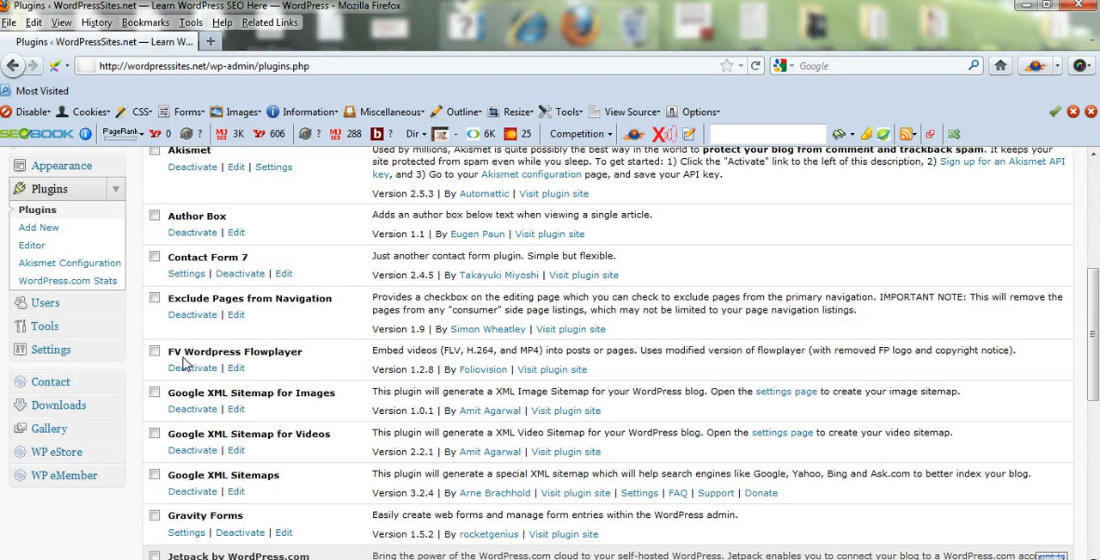
pyautogui.moveTo(273, 353)
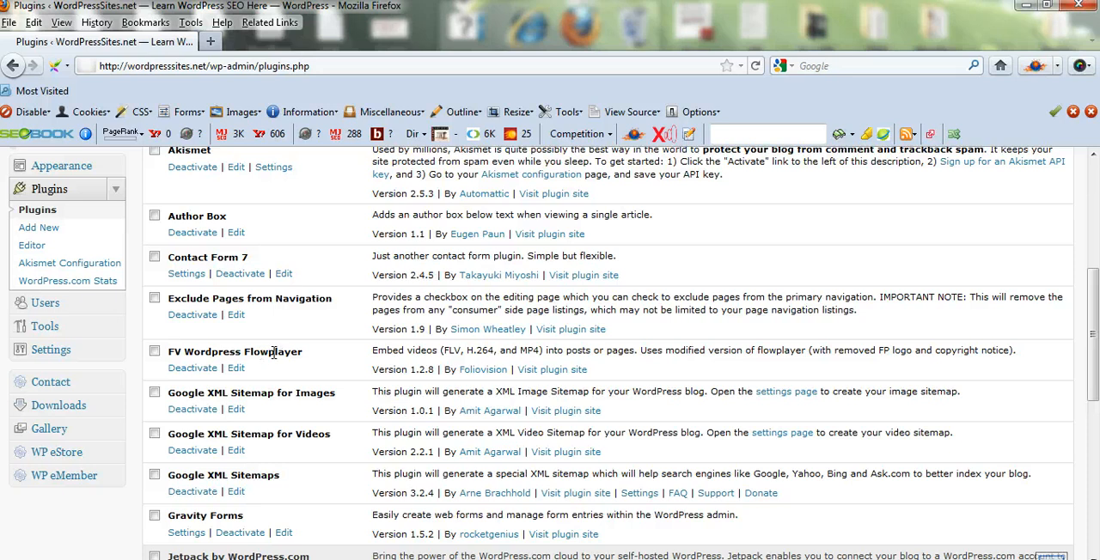
# - Show the site's Pages list in the WordPress admin sidebar
pyautogui.click(45, 357)
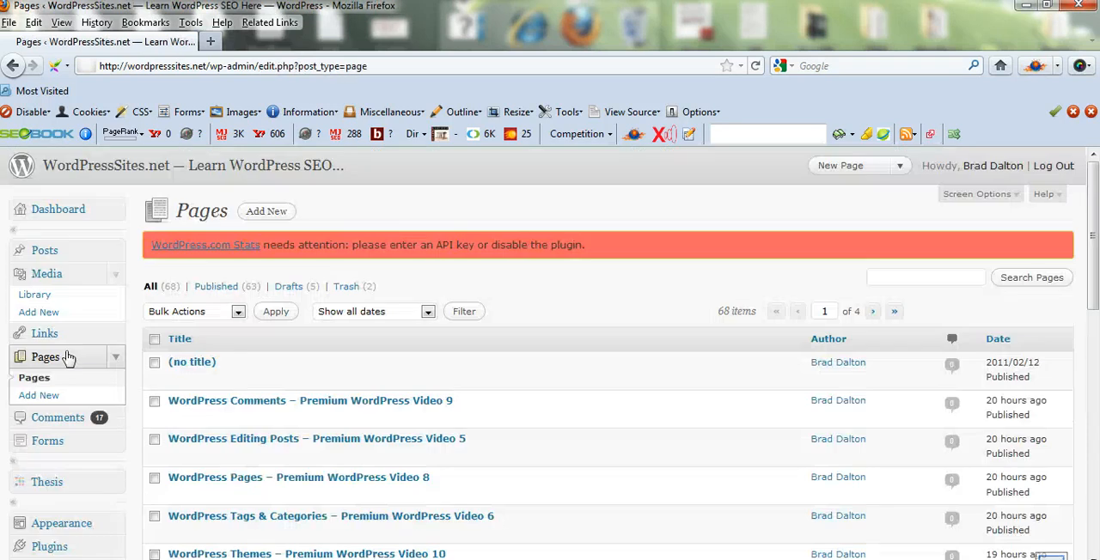